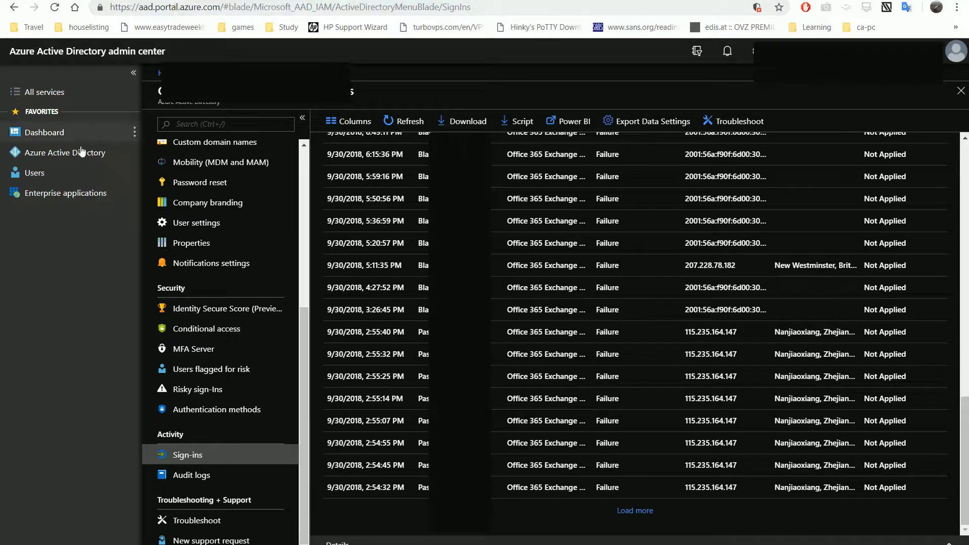
pyautogui.moveTo(64, 152)
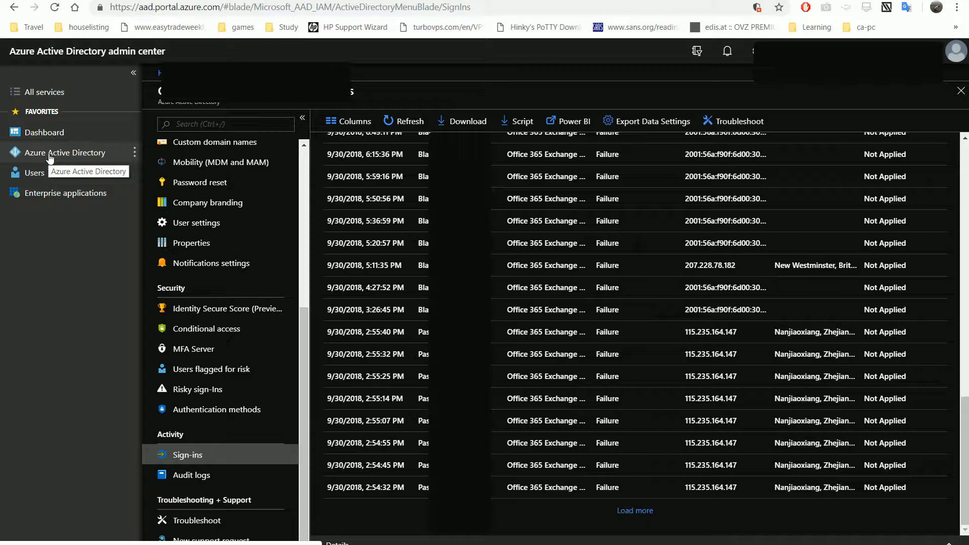
pyautogui.moveTo(158, 159)
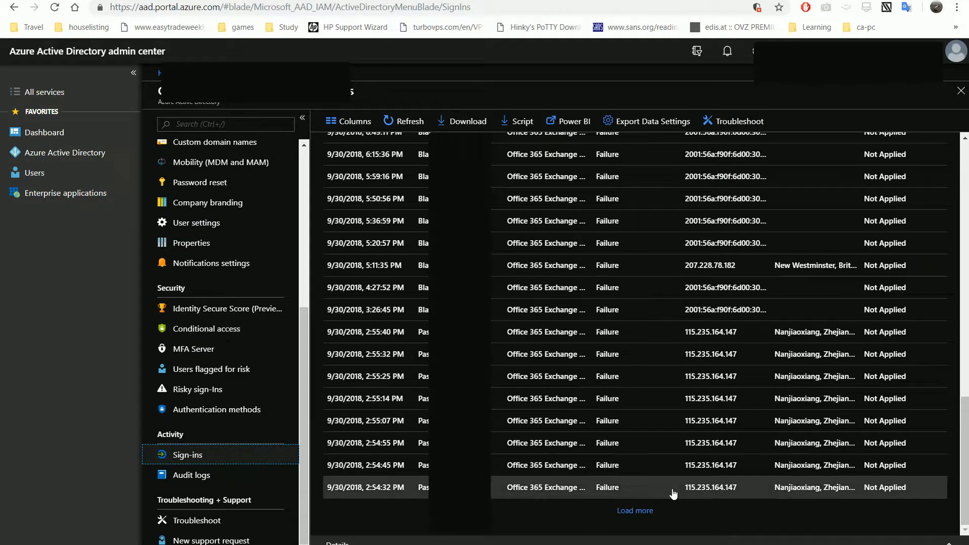
pyautogui.moveTo(745, 526)
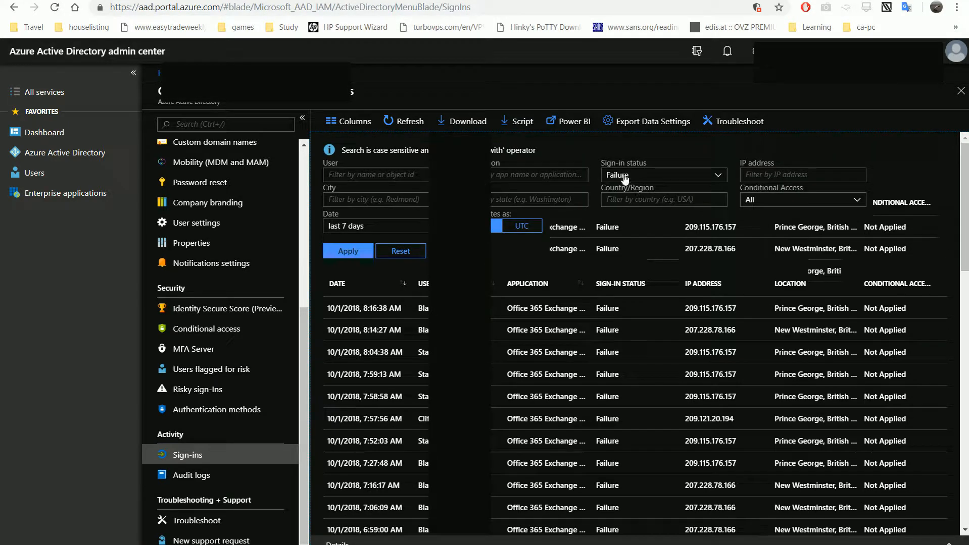
# Step: Set the Sign-in status filter to Failure to list only failed sign-ins
pyautogui.click(661, 175)
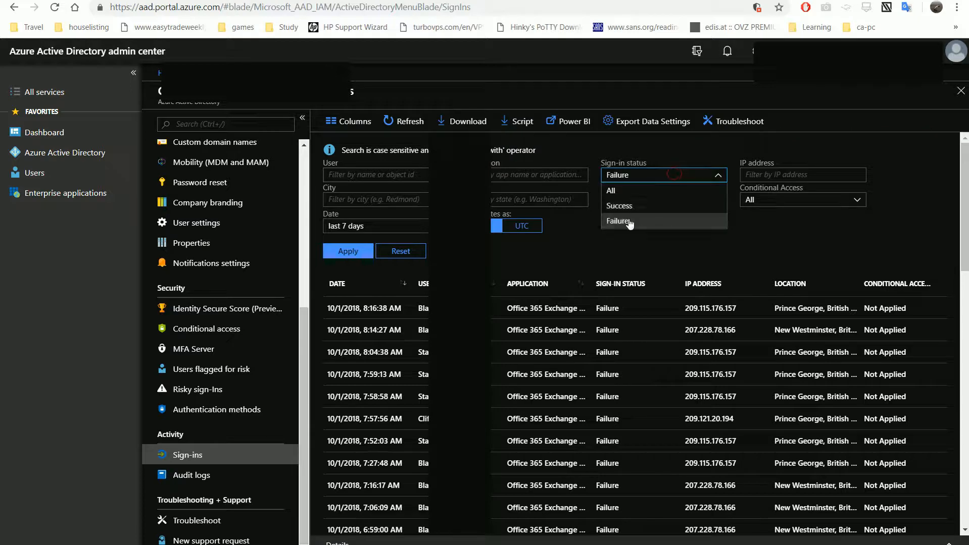
pyautogui.click(620, 221)
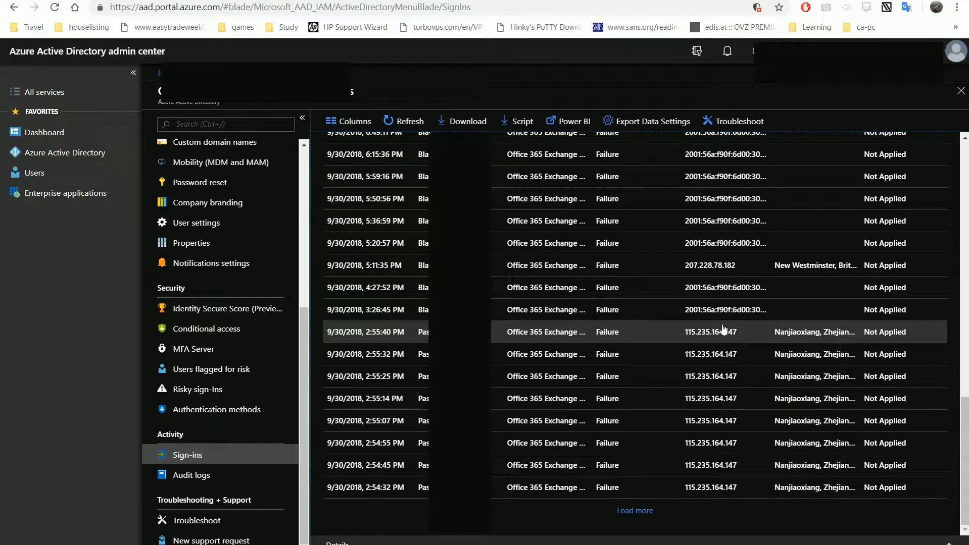
pyautogui.moveTo(777, 341)
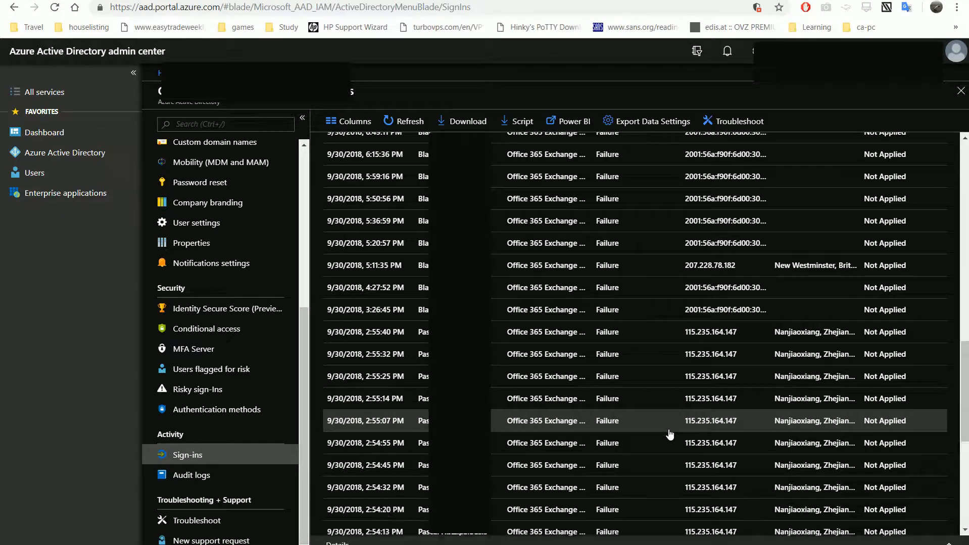
pyautogui.scroll(-3)
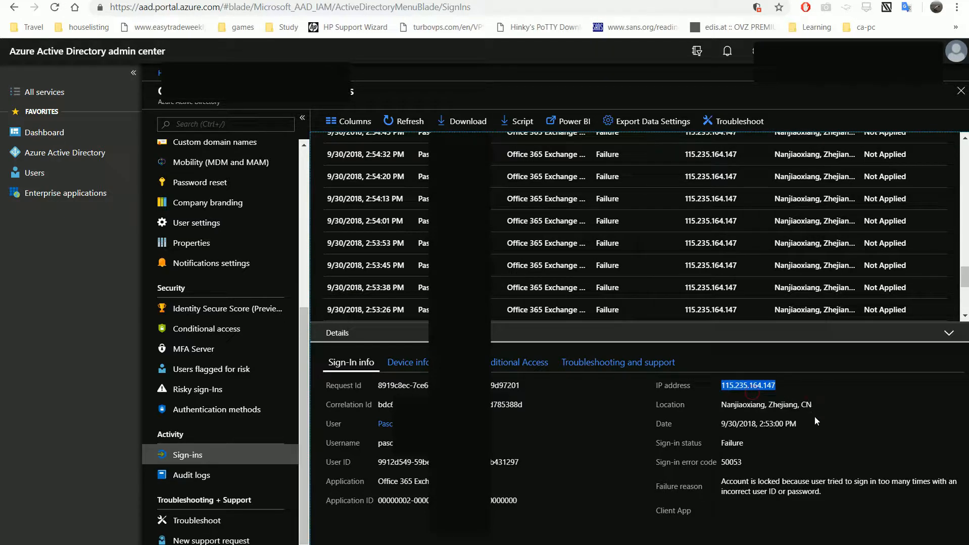
pyautogui.moveTo(698, 451)
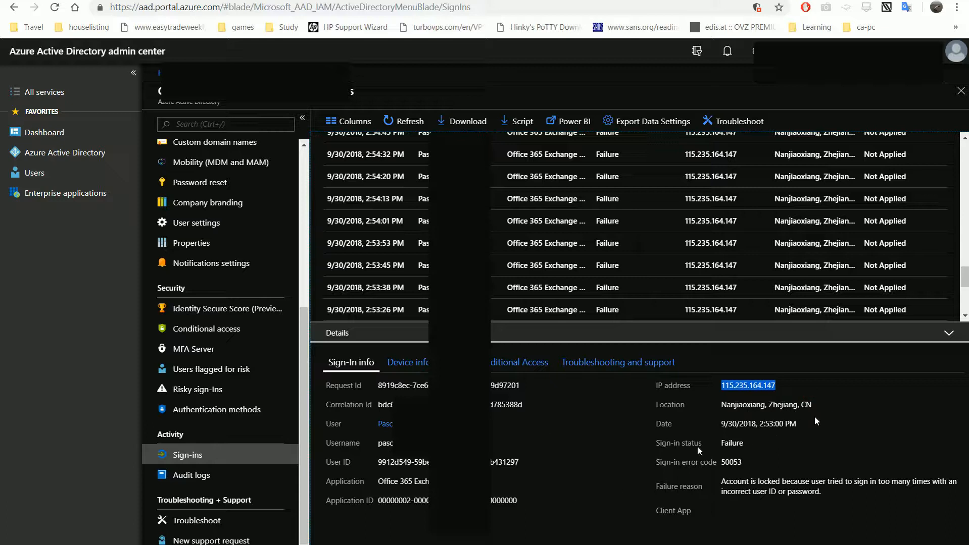
pyautogui.moveTo(797, 436)
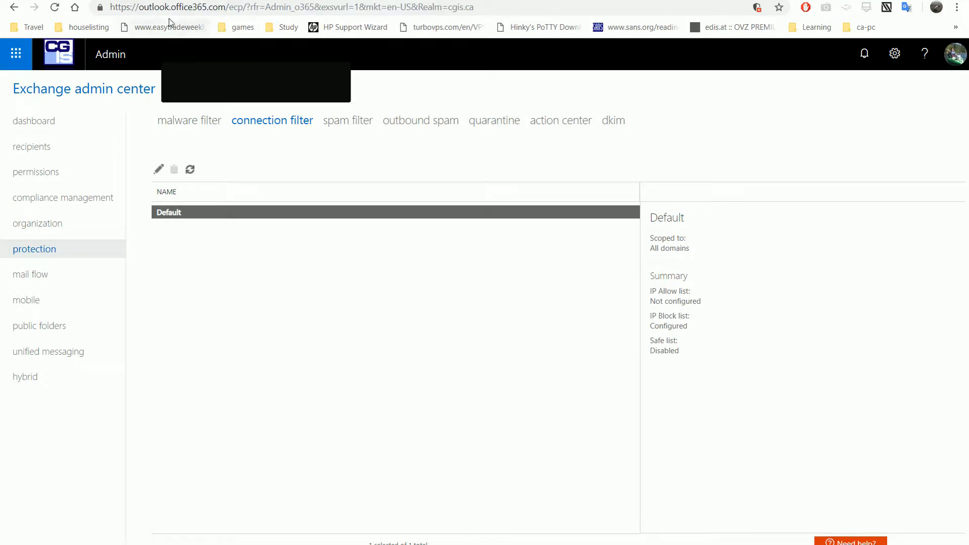
pyautogui.moveTo(123, 80)
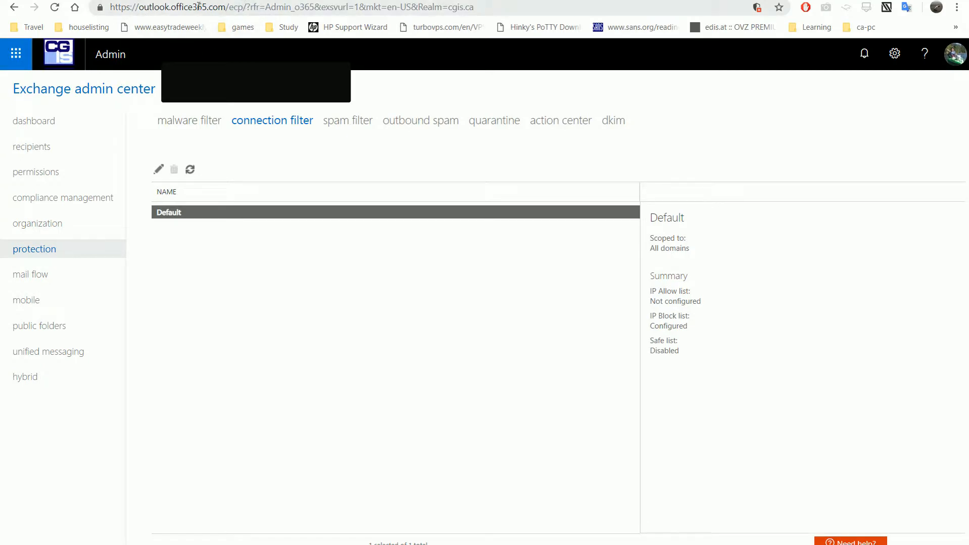
# Step: Edit the Default connection filter and add 115.235.164.147 to its IP Block list
pyautogui.click(291, 7)
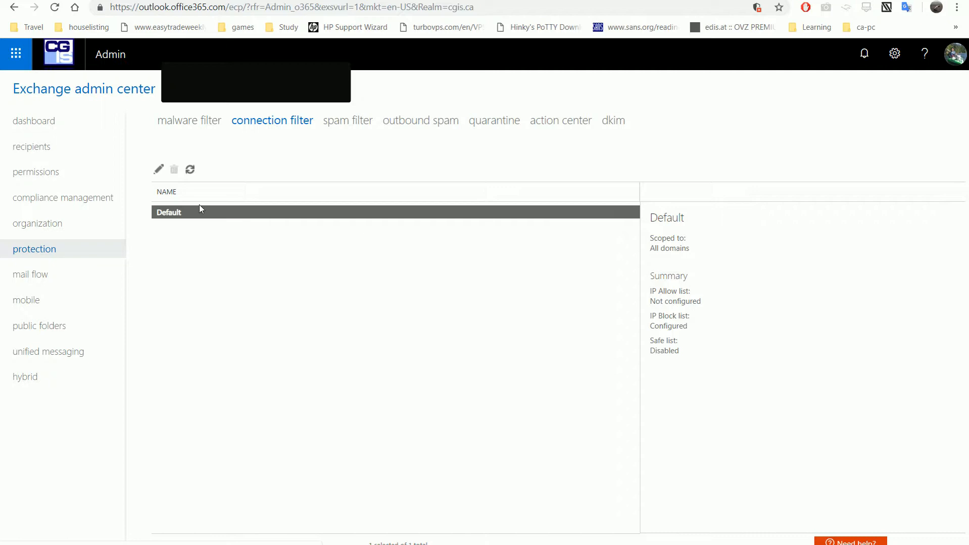
pyautogui.click(158, 169)
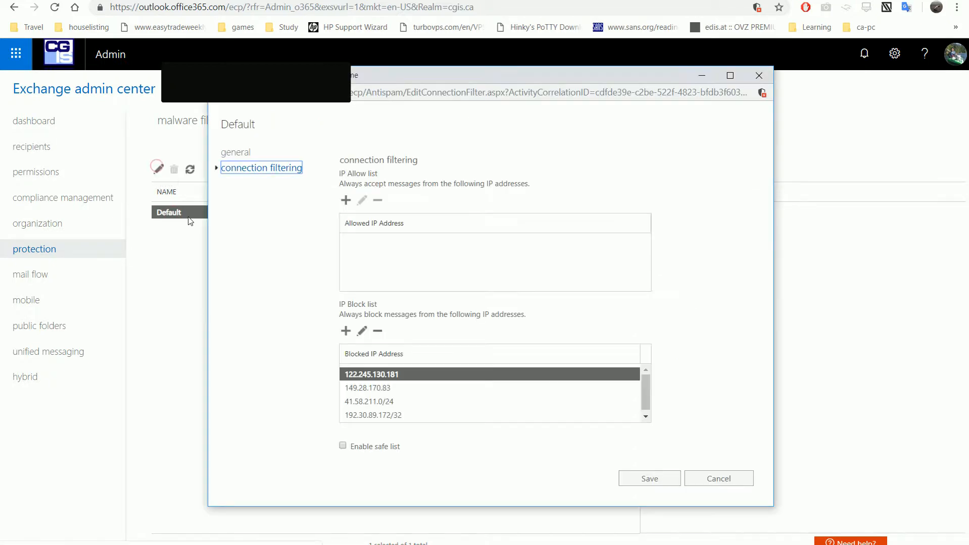
pyautogui.moveTo(360, 294)
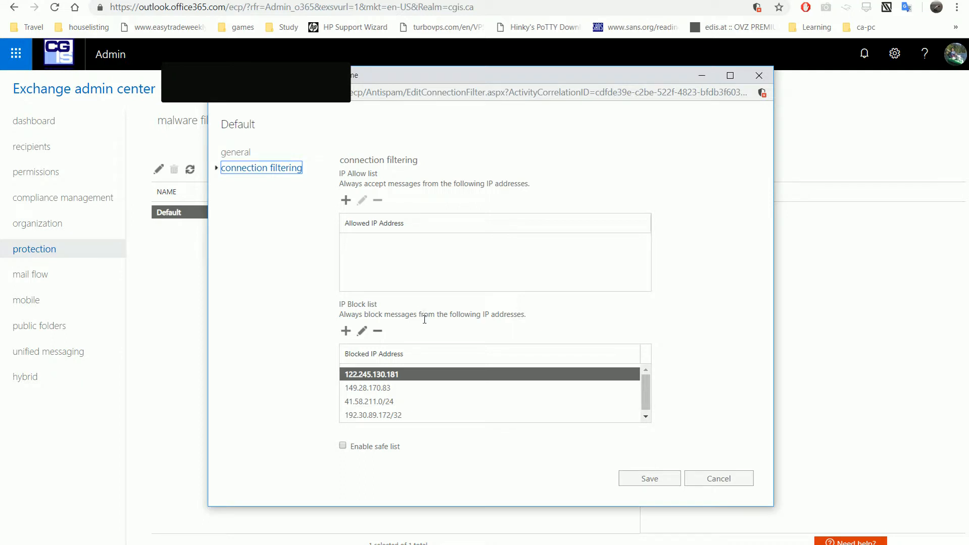
pyautogui.click(346, 331)
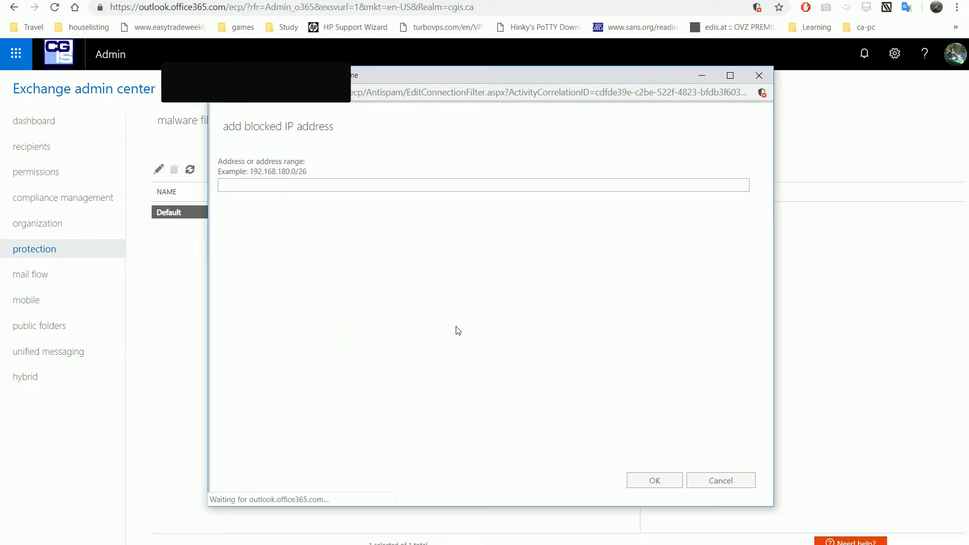
pyautogui.rightClick(272, 185)
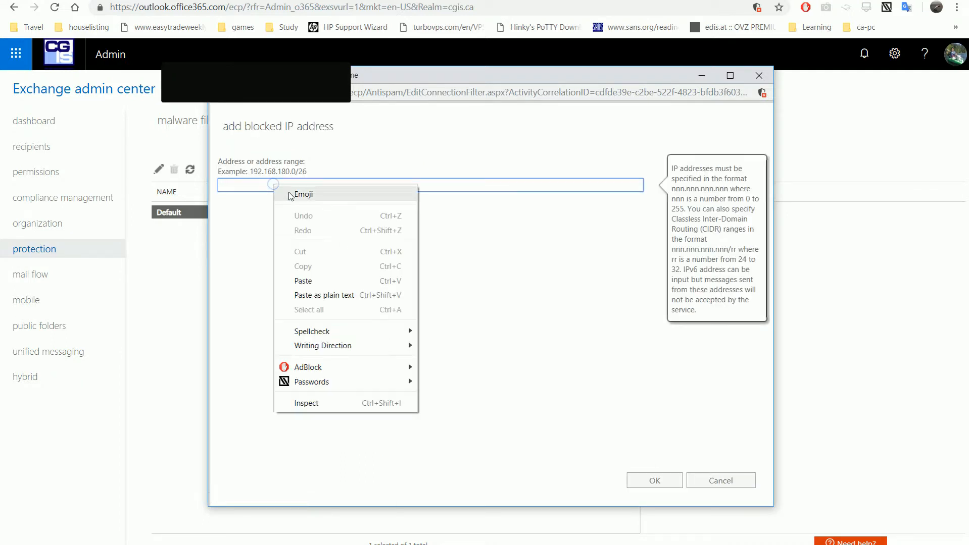
pyautogui.write('115.235.164.147')
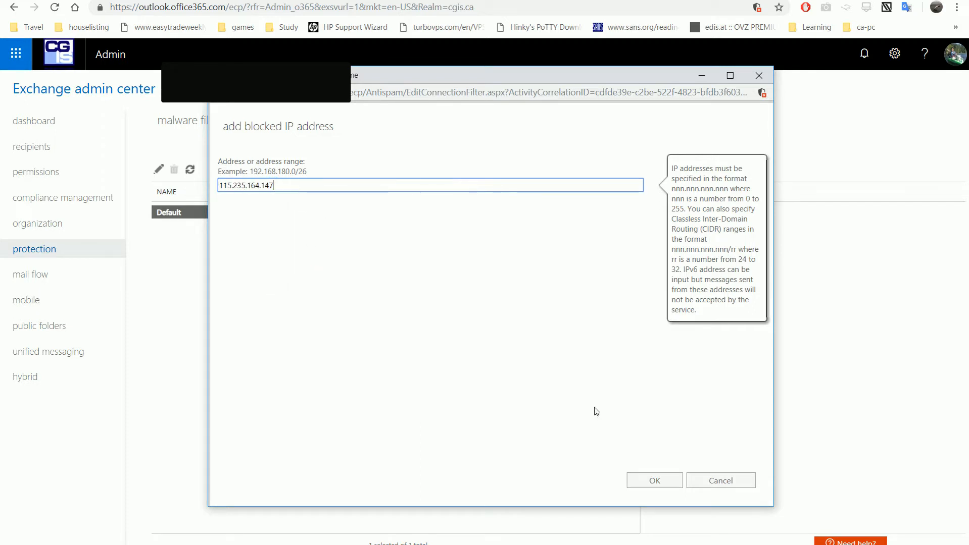
pyautogui.click(653, 480)
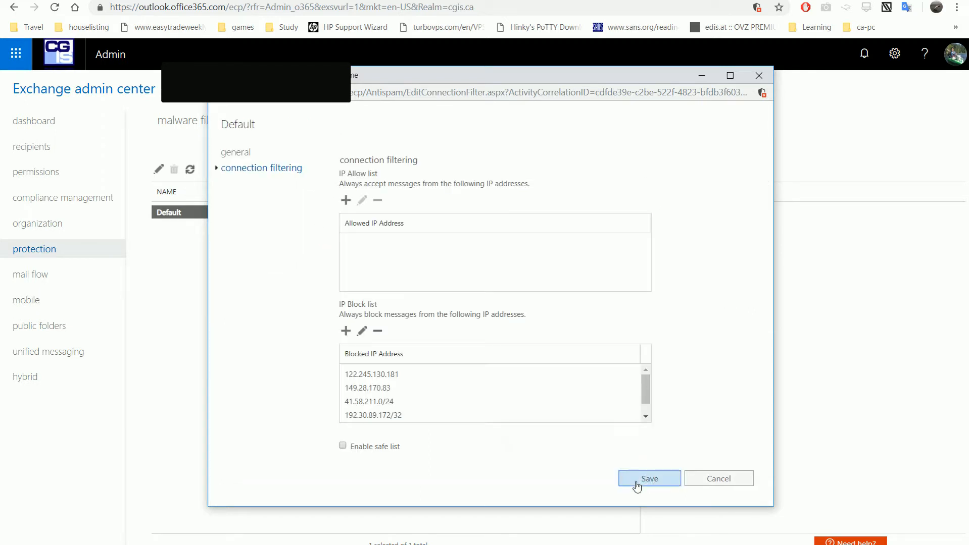
# Step: Save the Default connection filter with 115.235.164.147 now blocked
pyautogui.click(648, 479)
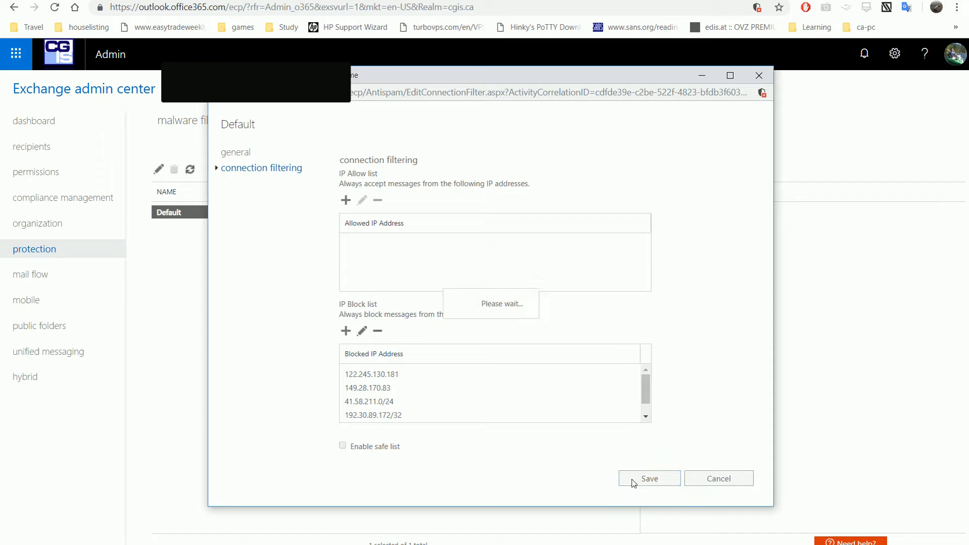
pyautogui.click(649, 479)
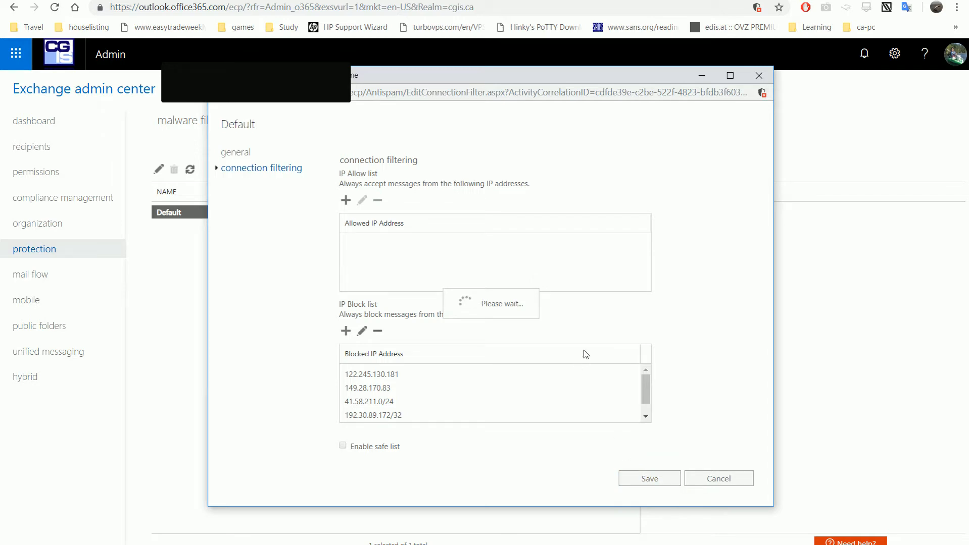